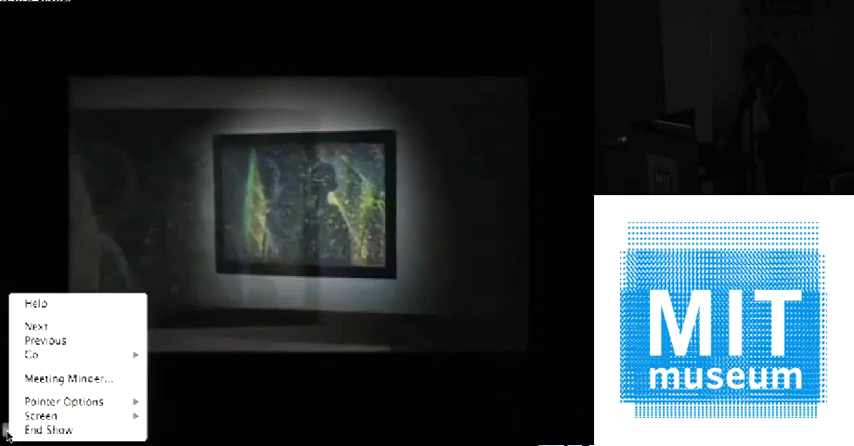
Dismiss the slideshow right-click menu, leaving the dark gallery artwork photo slide displayed
{"action": "left_click", "coordinate": [280, 305]}
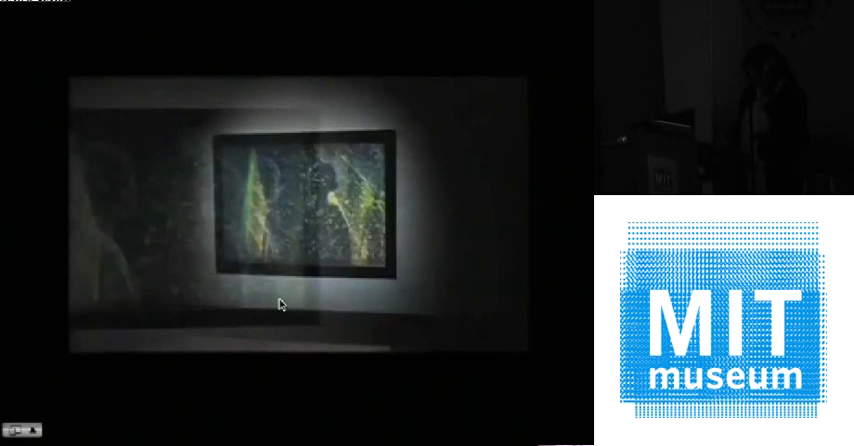